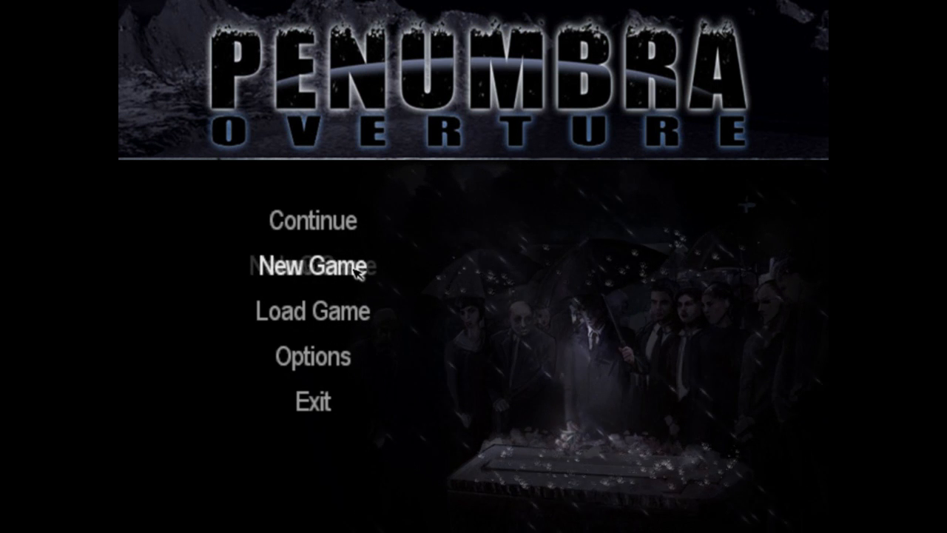
- Start a New Game from the main menu and choose Normal difficulty
click(313, 264)
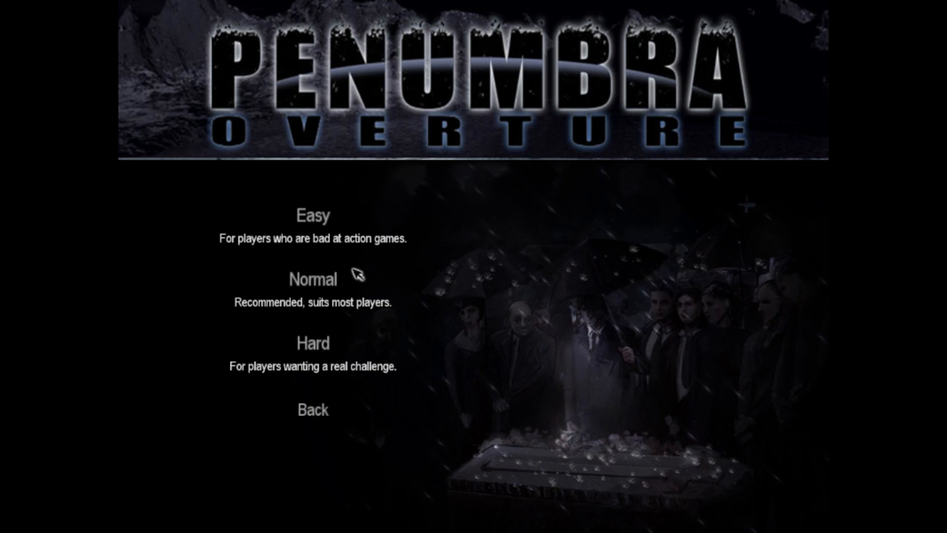
mouse_move(312, 279)
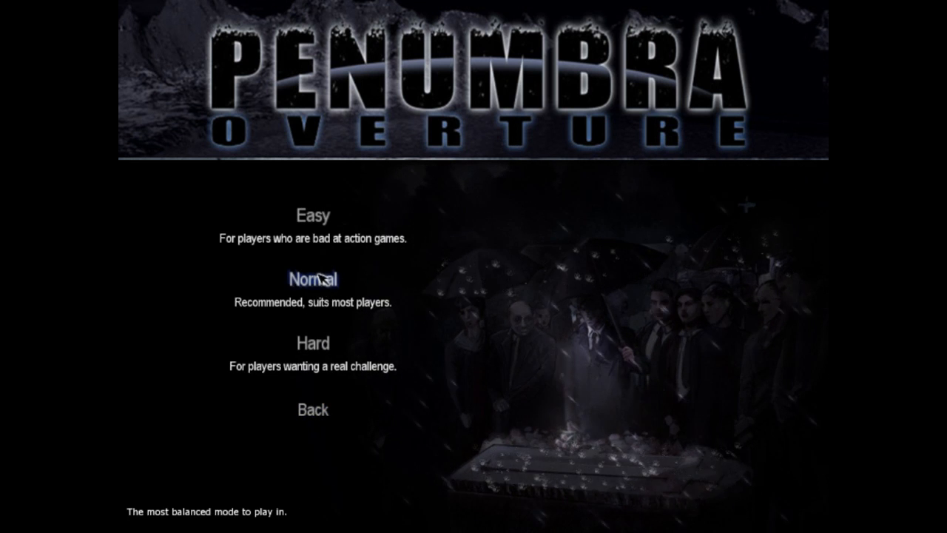
click(311, 280)
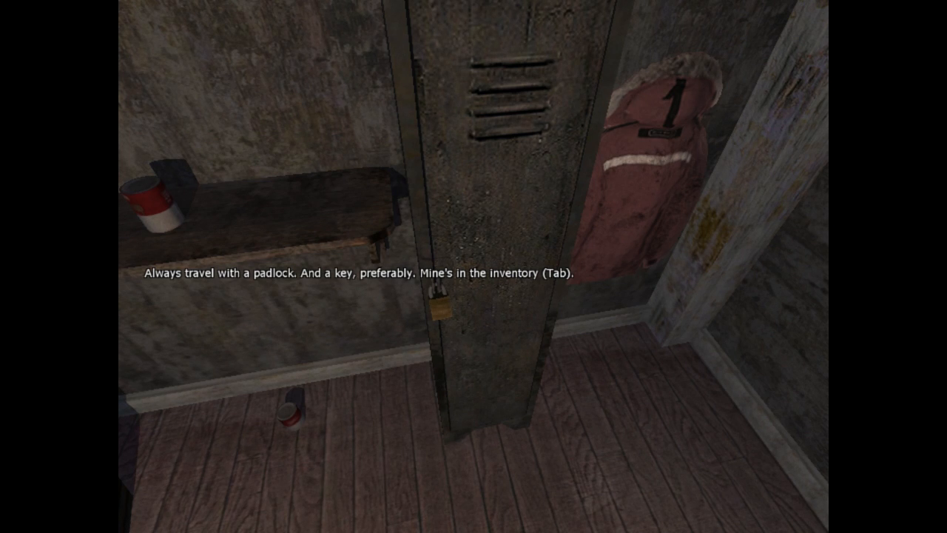
- Press Tab while exploring near the padlocked locker beside the red jacket
key(Tab)
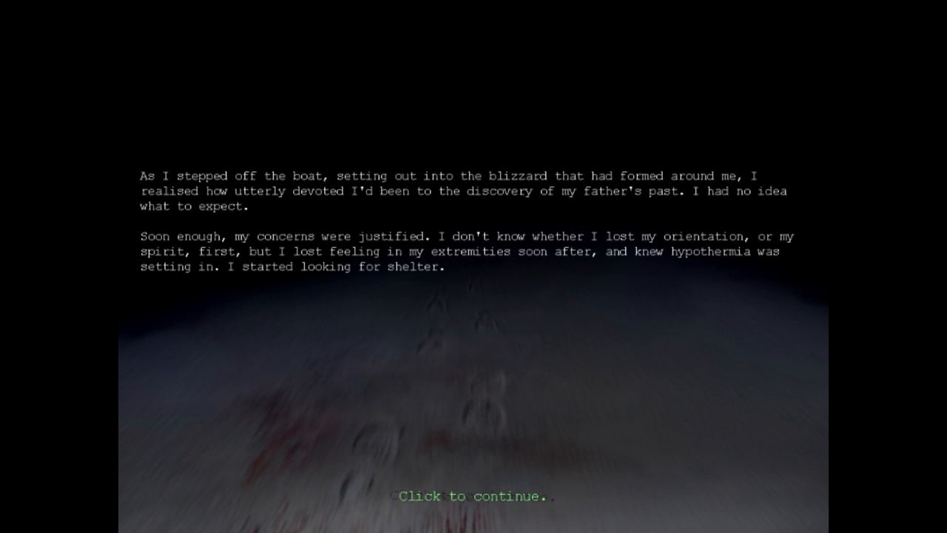
- Continue past the blizzard-and-shelter story text
click(473, 496)
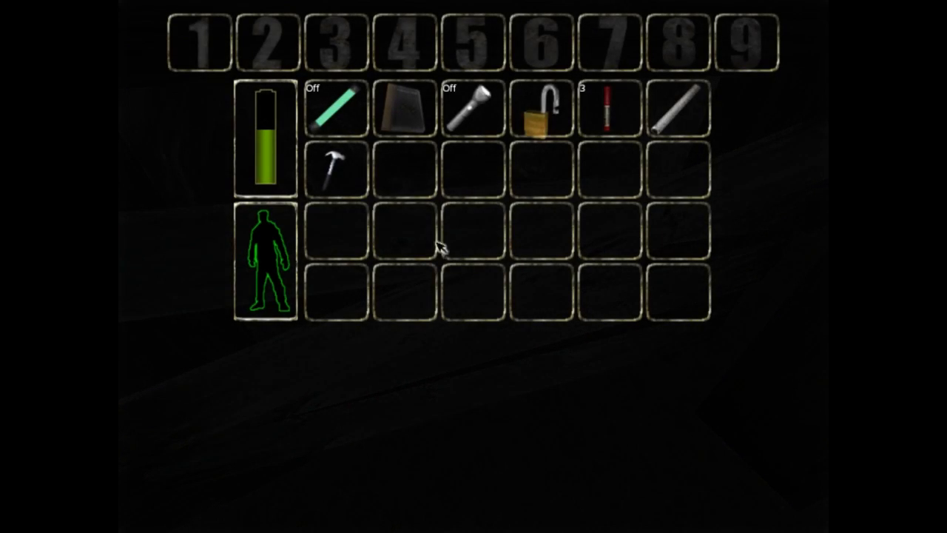
mouse_move(336, 167)
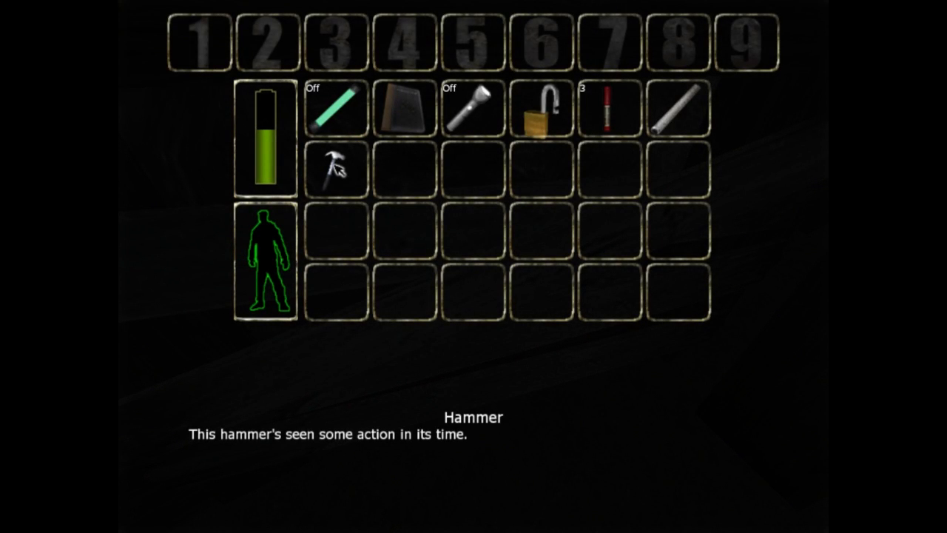
mouse_move(404, 105)
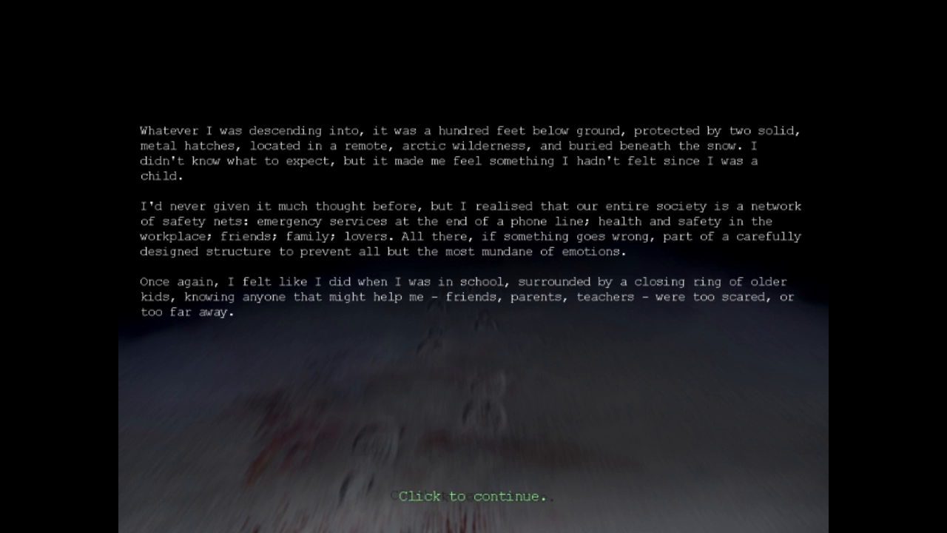
- Dismiss the descent story passage and resume play in the dark wooden area
click(474, 496)
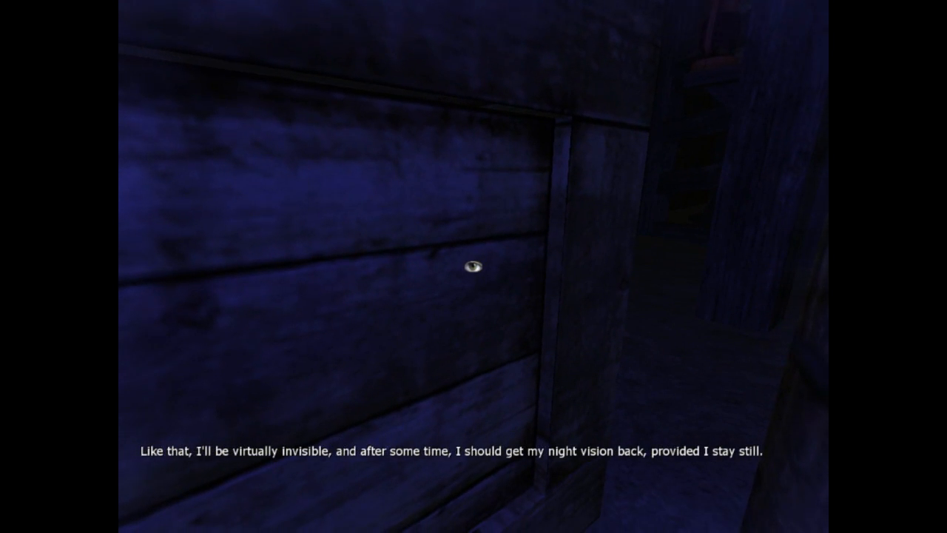
mouse_move(474, 267)
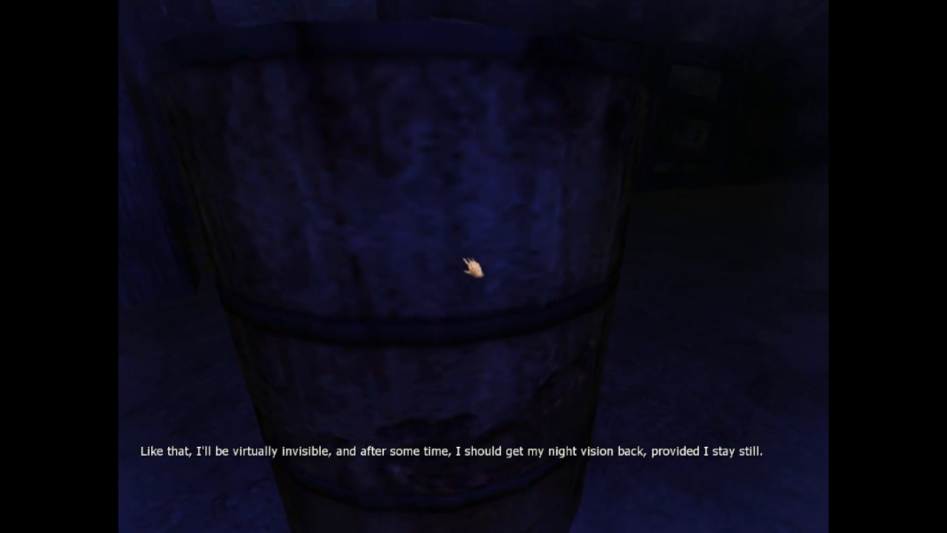
mouse_move(473, 266)
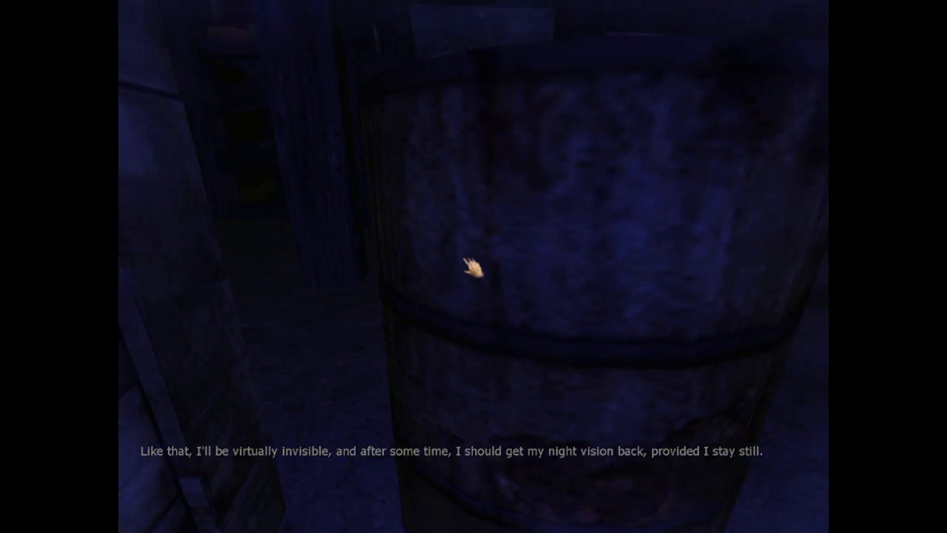